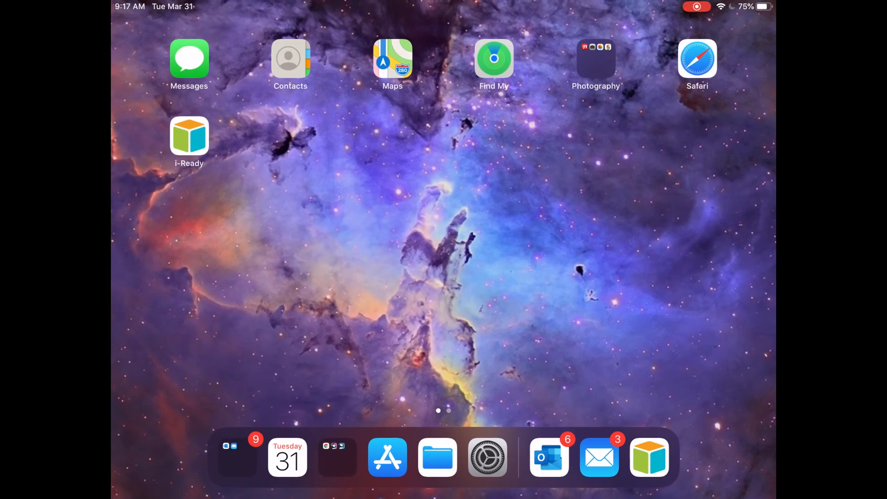
Open Settings from the dock and scroll the sidebar down to reach Safari
{"action": "left_click", "coordinate": [487, 457]}
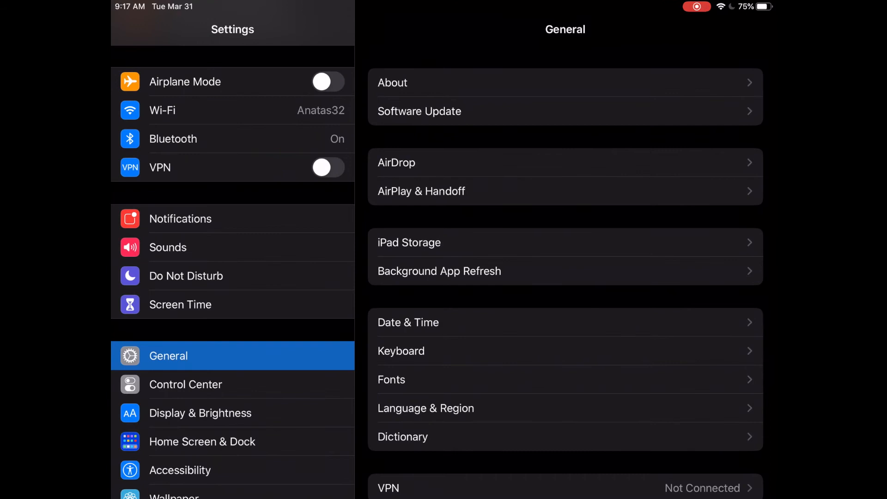
{"action": "scroll", "scroll_direction": "up", "scroll_amount": 3}
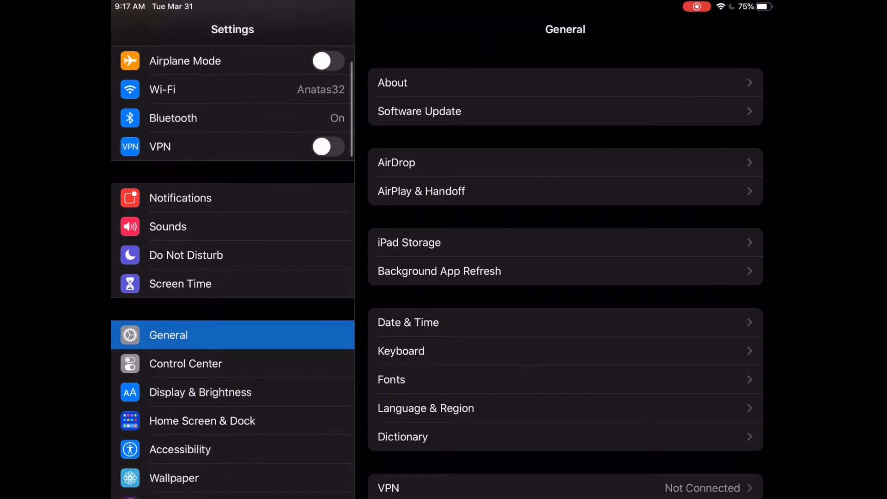
{"action": "scroll", "scroll_direction": "down", "scroll_amount": 3}
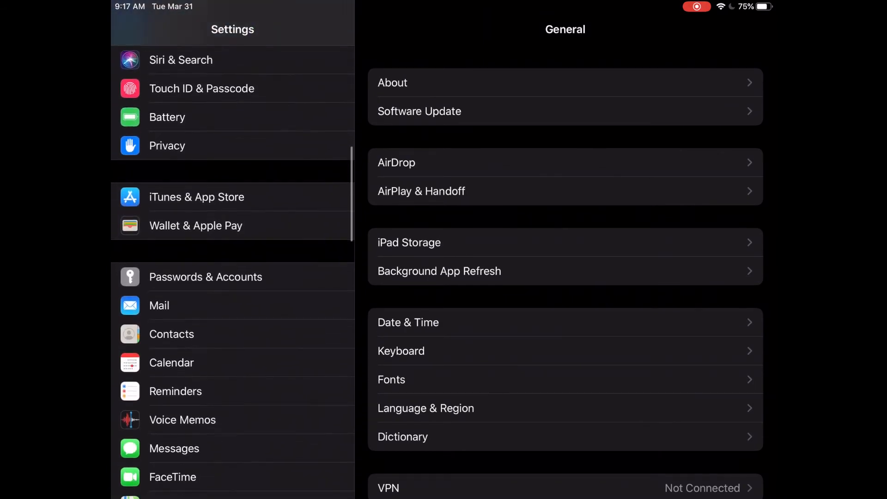
{"action": "scroll", "scroll_direction": "down", "scroll_amount": 3}
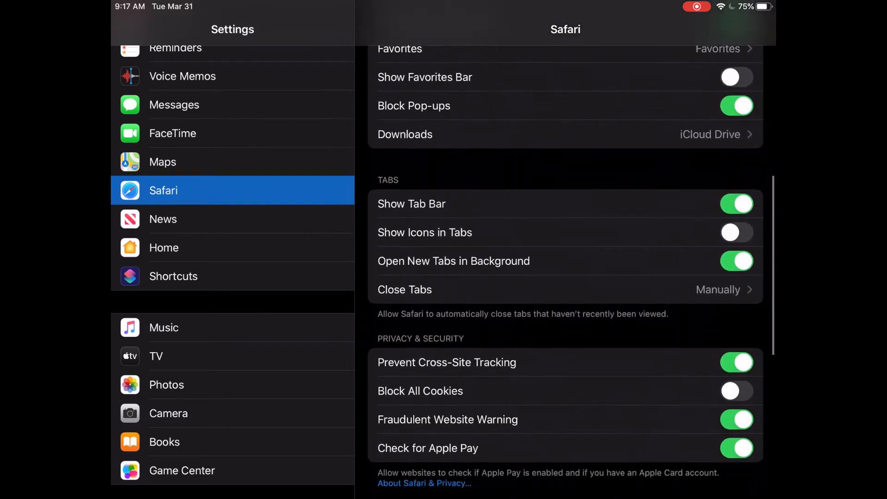
Choose Clear History and Website Data on the Safari settings page
{"action": "scroll", "scroll_direction": "down", "scroll_amount": 3}
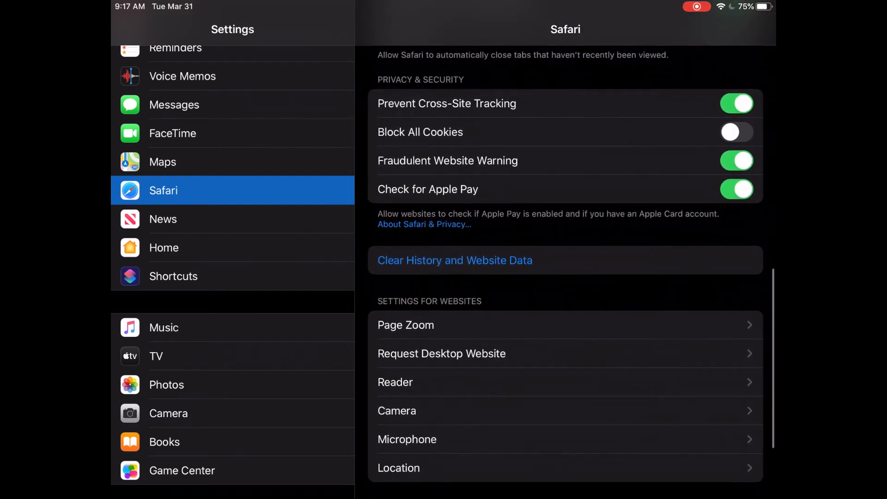
{"action": "left_click", "coordinate": [454, 260]}
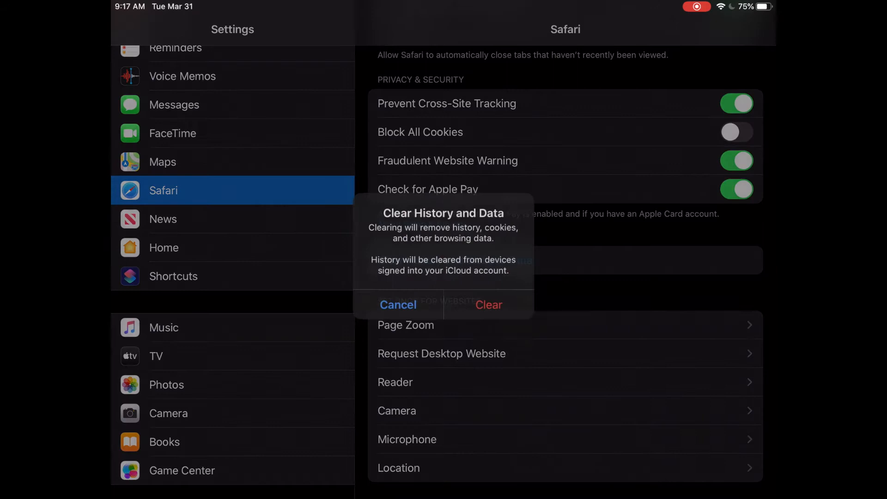